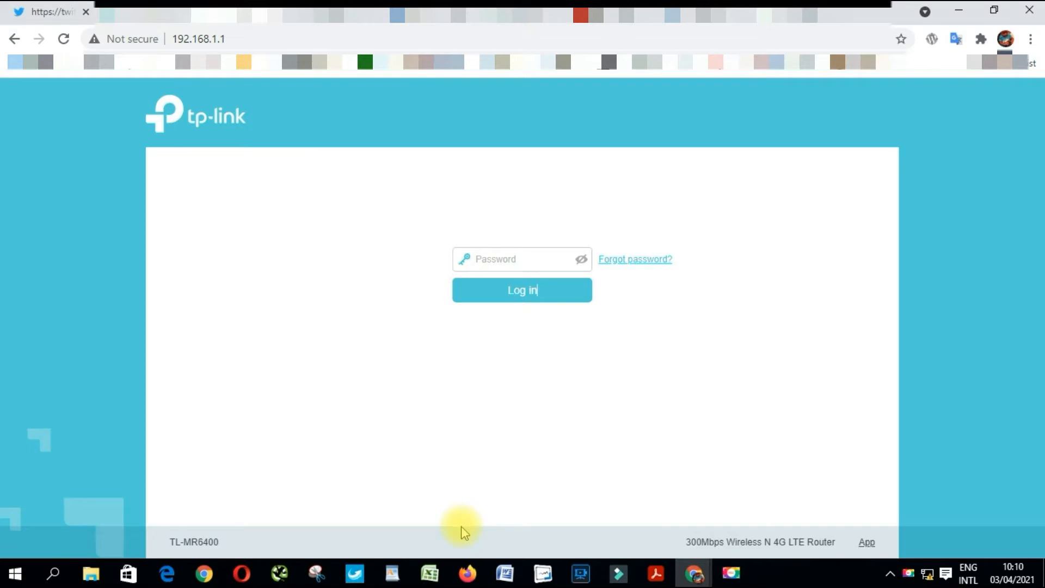
mouse_move(405, 417)
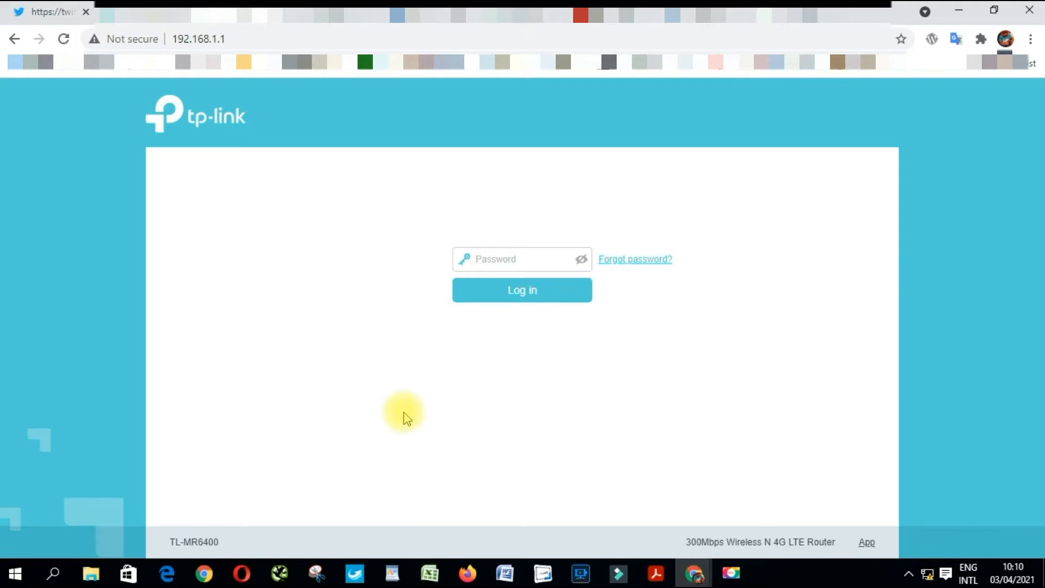
mouse_move(437, 293)
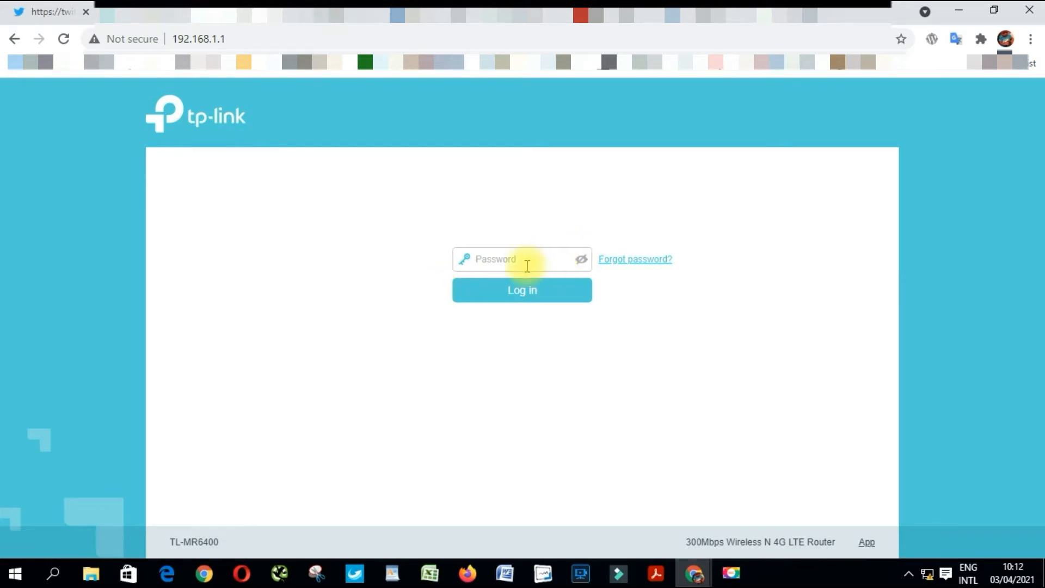
- Log in with the router password to reach the Basic Network Map page
click(521, 259)
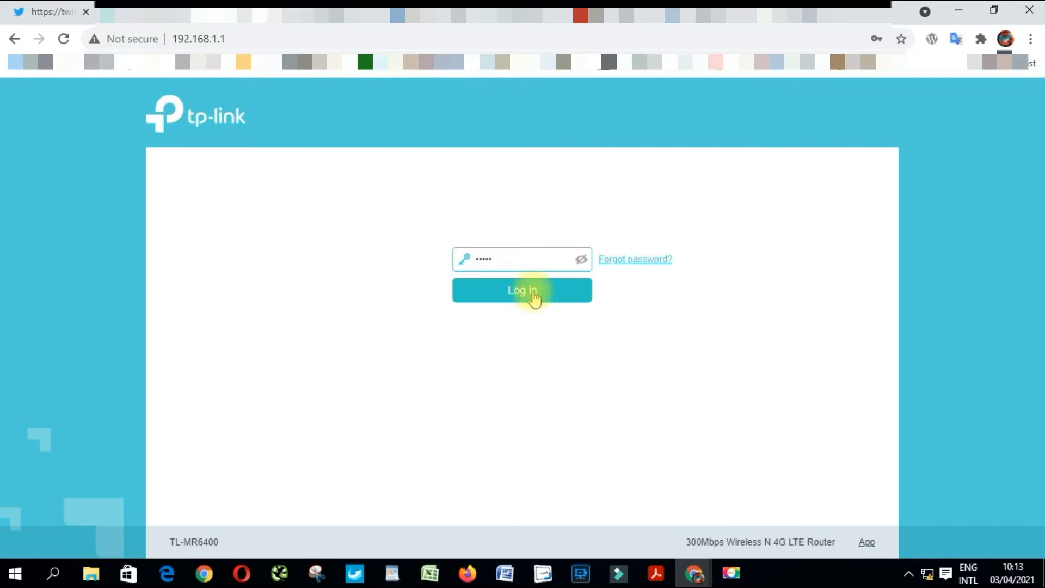
click(521, 290)
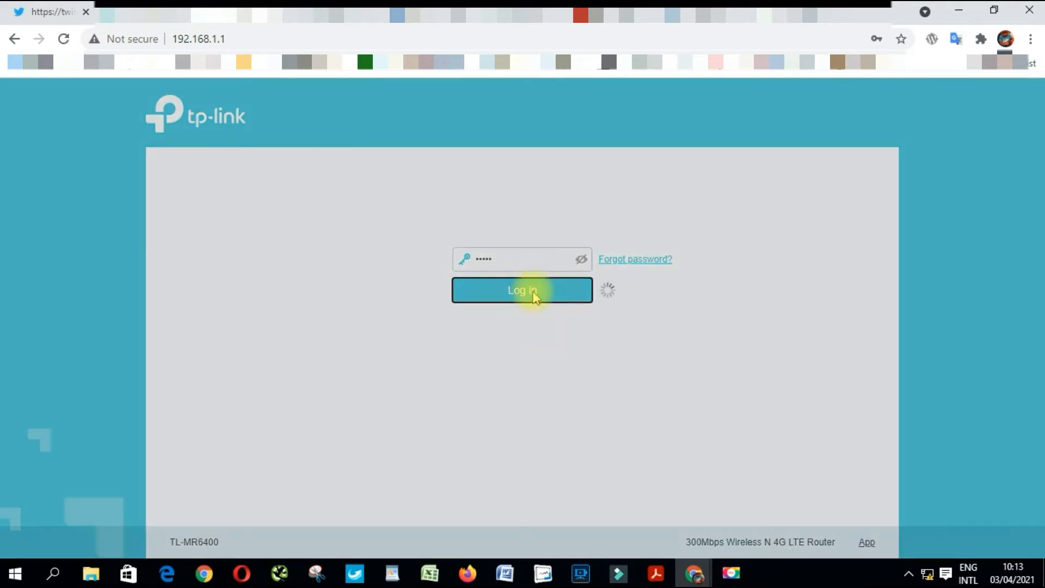
click(521, 289)
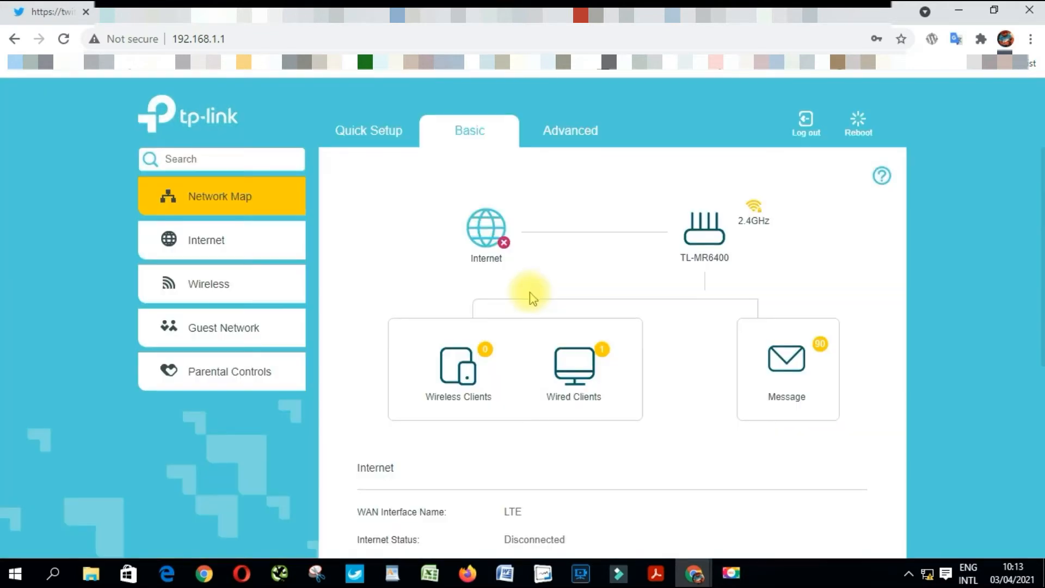
mouse_move(570, 131)
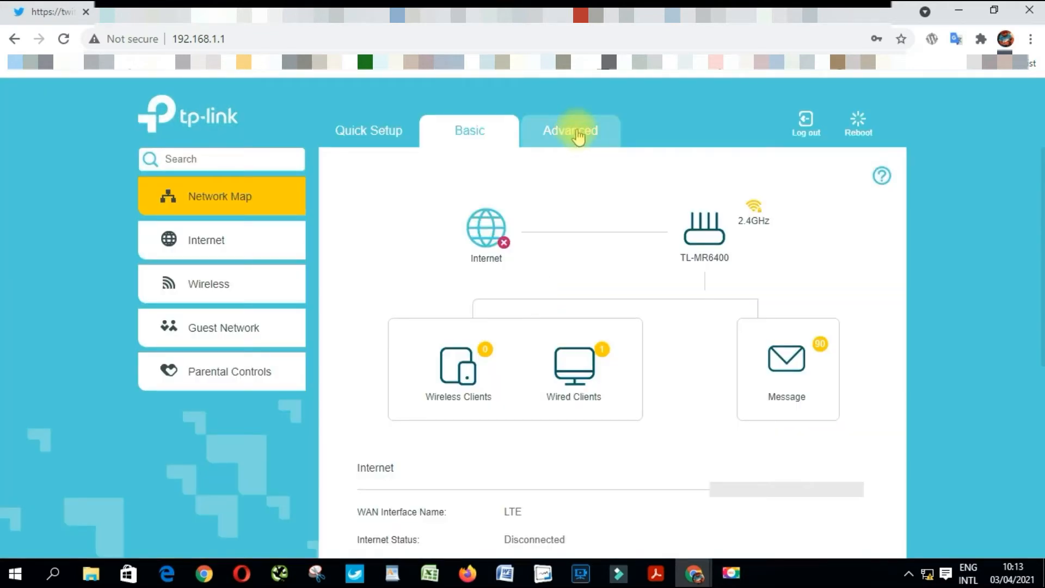
- Go to Advanced settings and show the Operation Mode page (currently 3G/4G Router Mode)
click(570, 129)
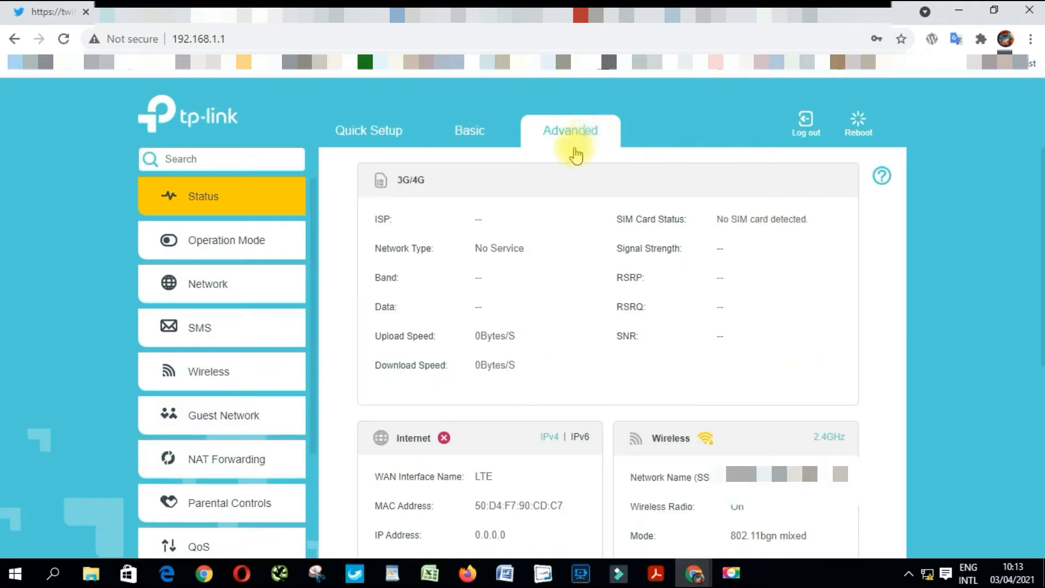
mouse_move(229, 248)
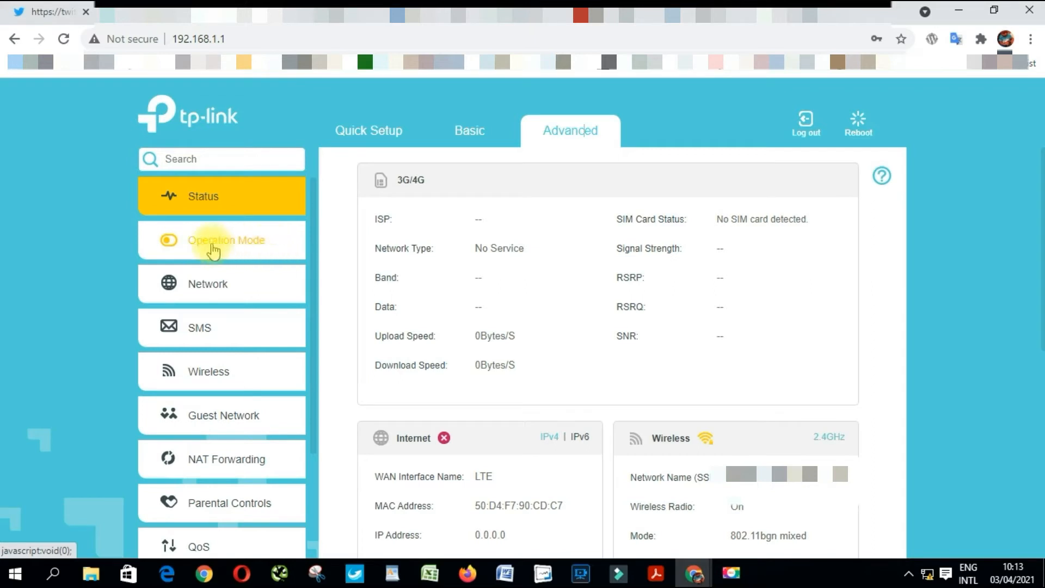
click(226, 239)
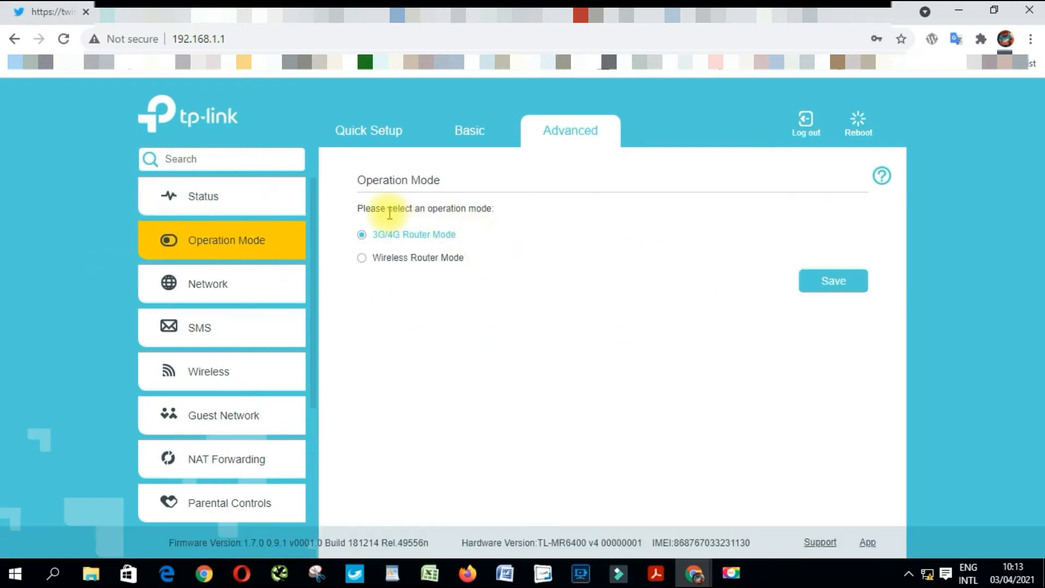
mouse_move(467, 226)
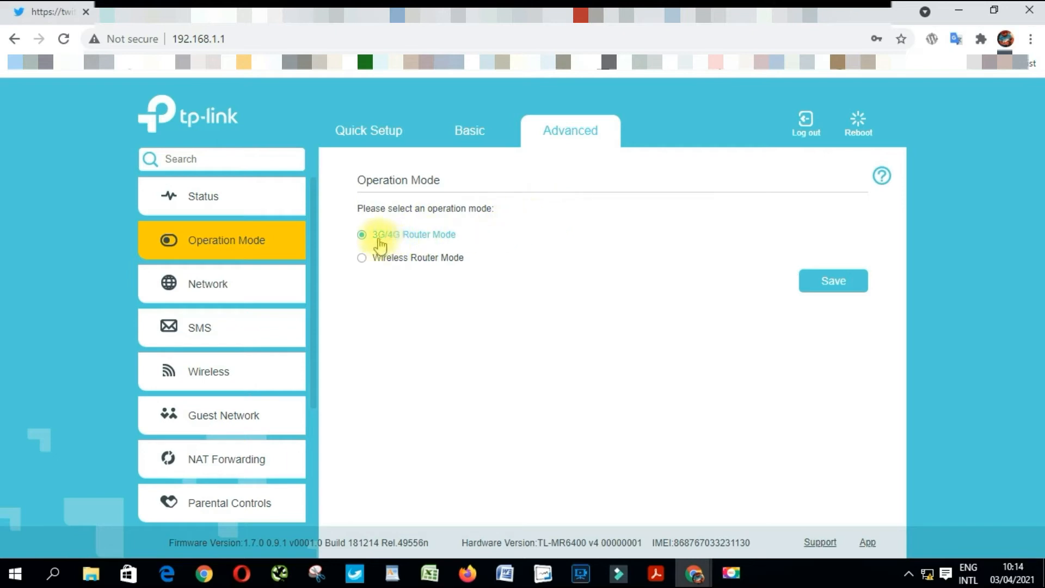
mouse_move(520, 242)
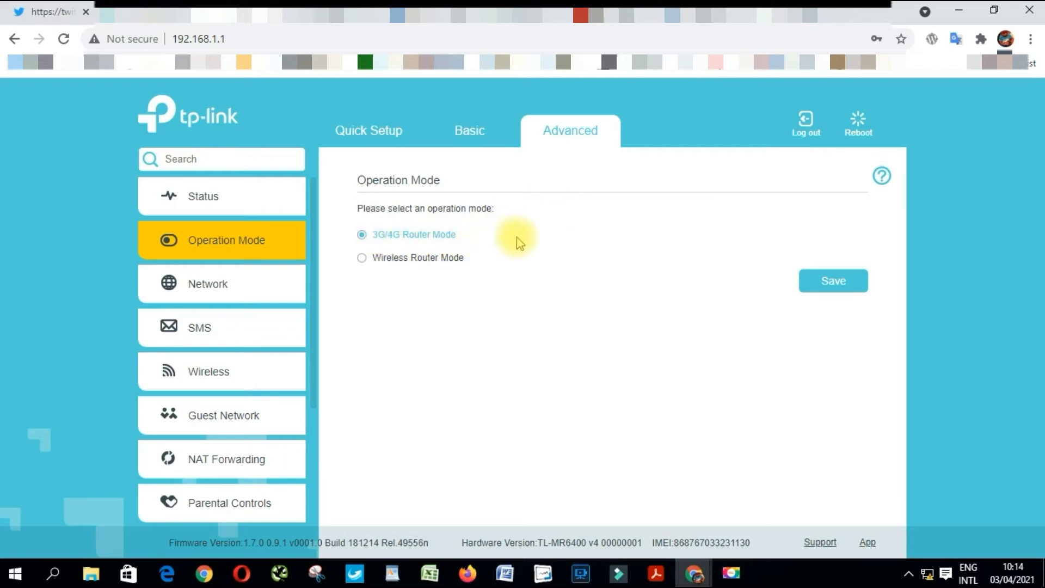
mouse_move(399, 275)
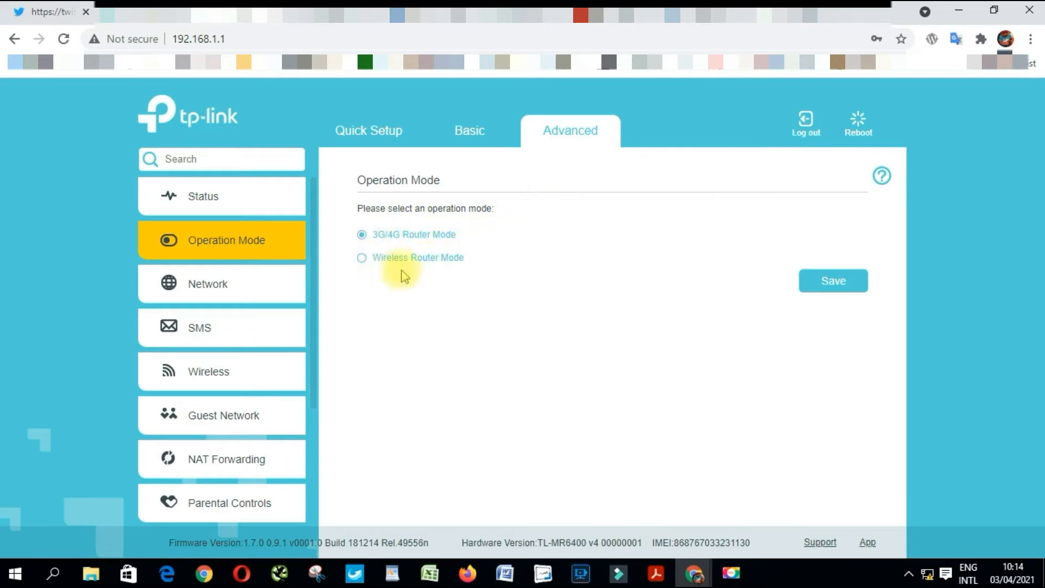
mouse_move(710, 283)
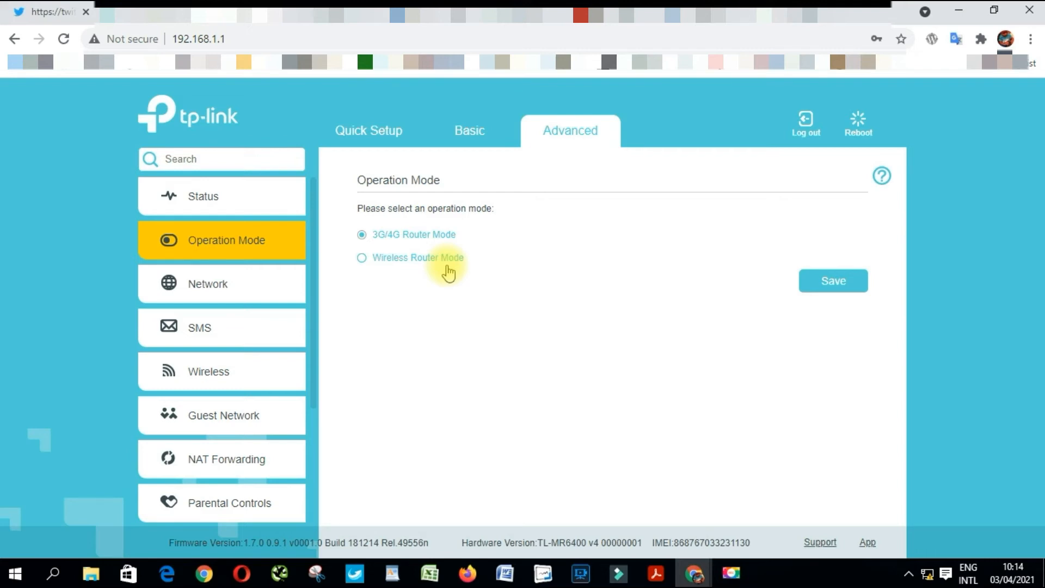
- Choose Wireless Router Mode and save, bringing up the reboot confirmation
click(361, 258)
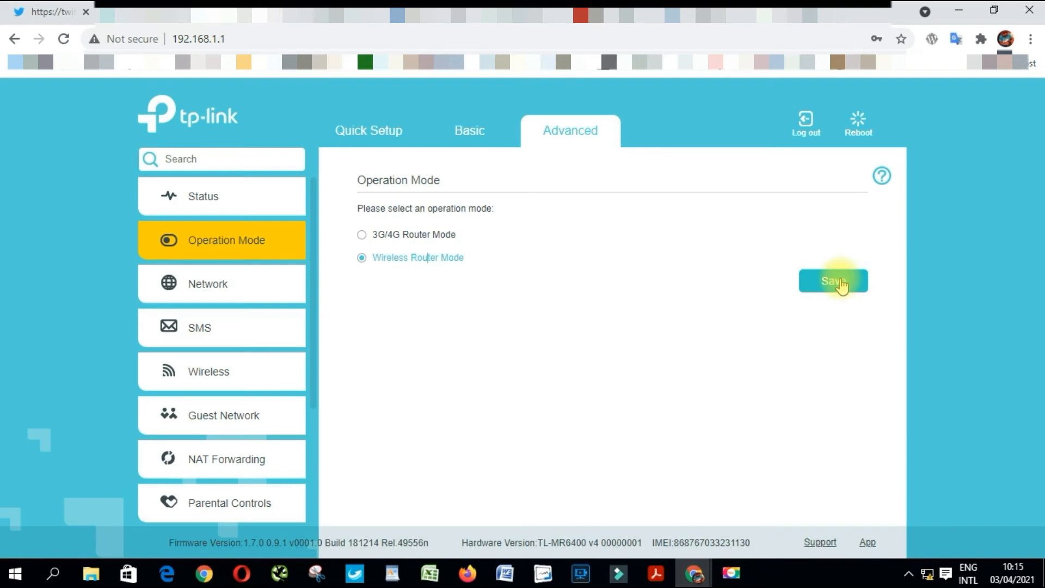
click(833, 281)
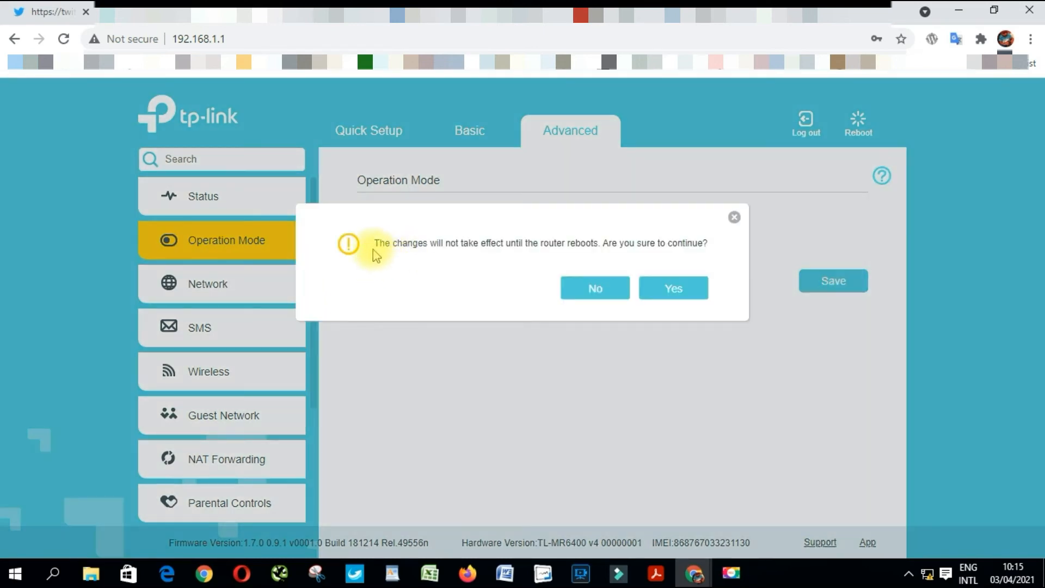
mouse_move(467, 261)
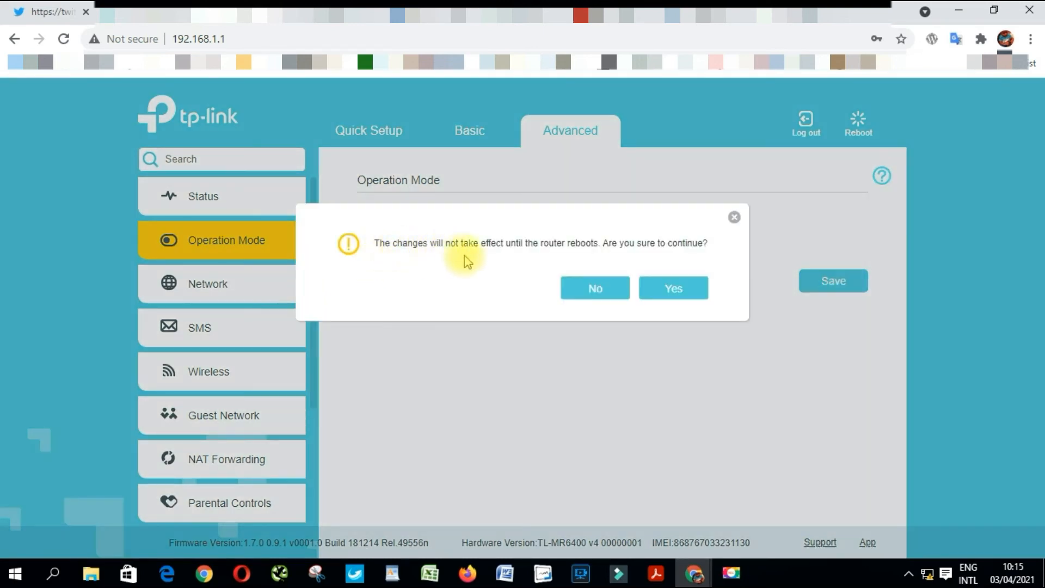
mouse_move(565, 257)
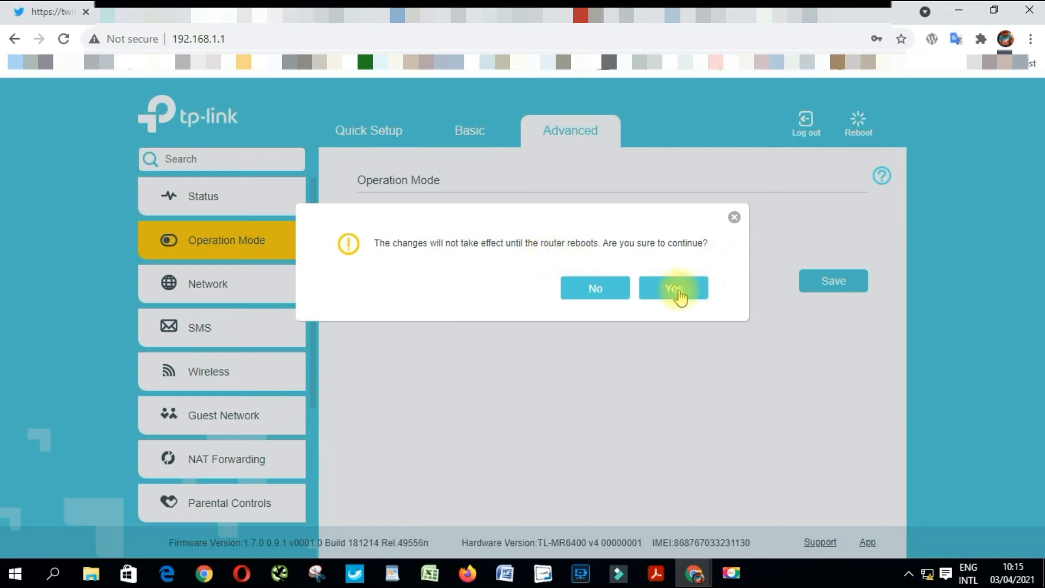
- Confirm the reboot so the router restarts in Wireless Router Mode with IPTV listed
click(673, 288)
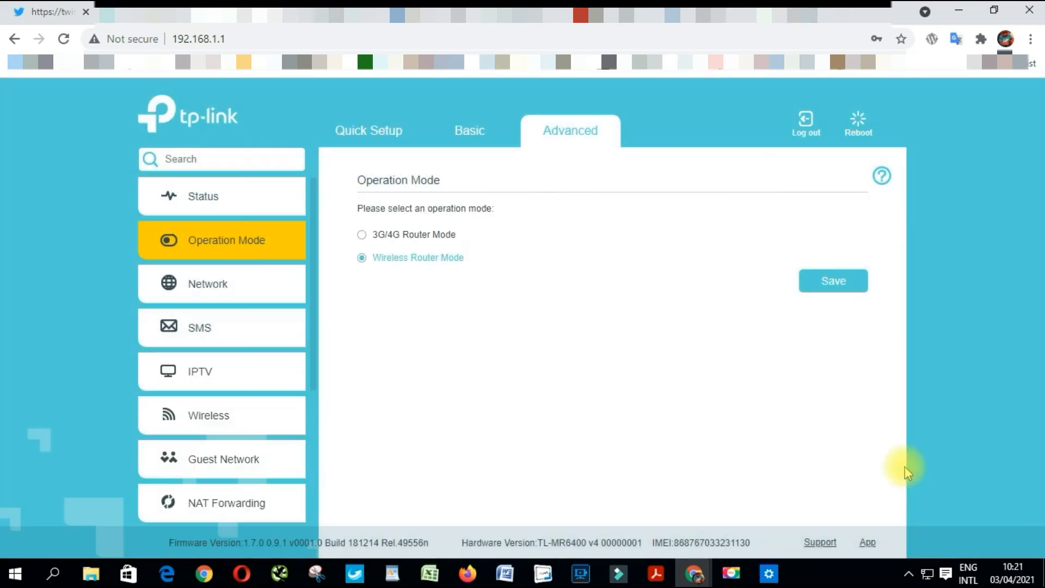
mouse_move(927, 575)
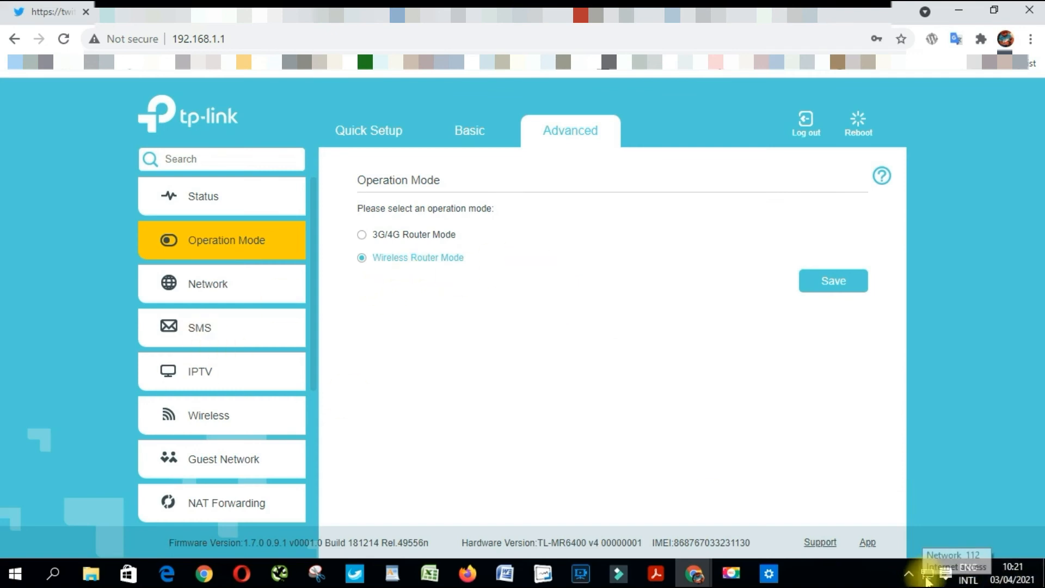